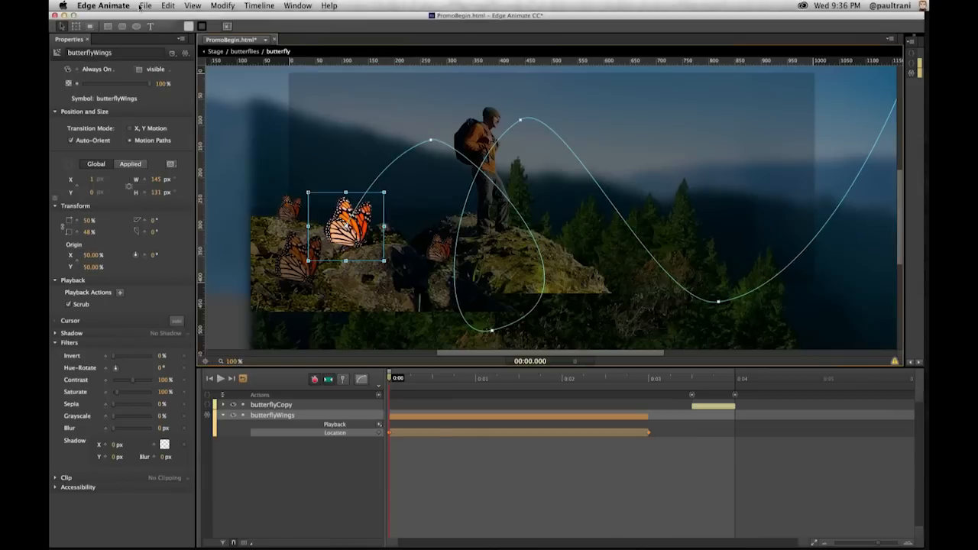
# - Enable the Web and Animate Deployment Package targets in Publish Settings
pyautogui.click(145, 6)
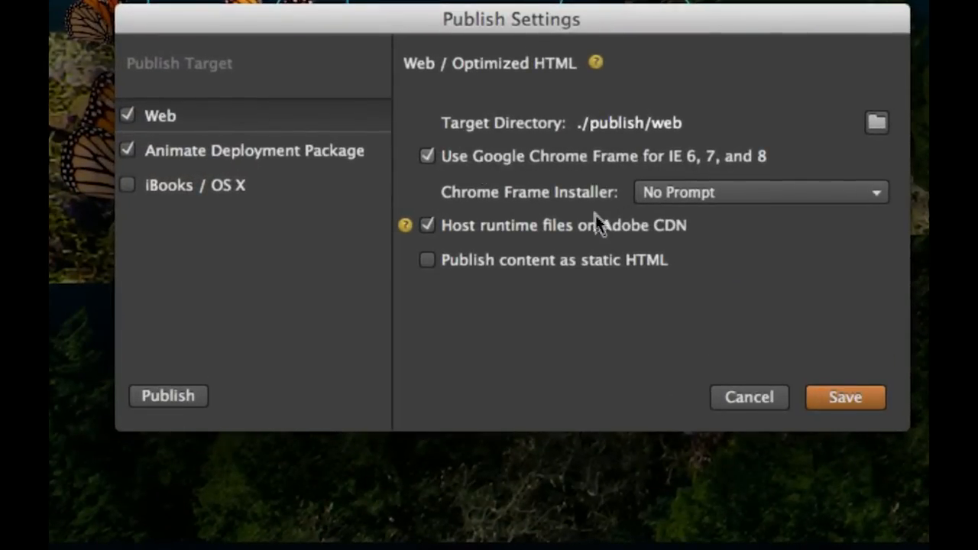
pyautogui.moveTo(638, 170)
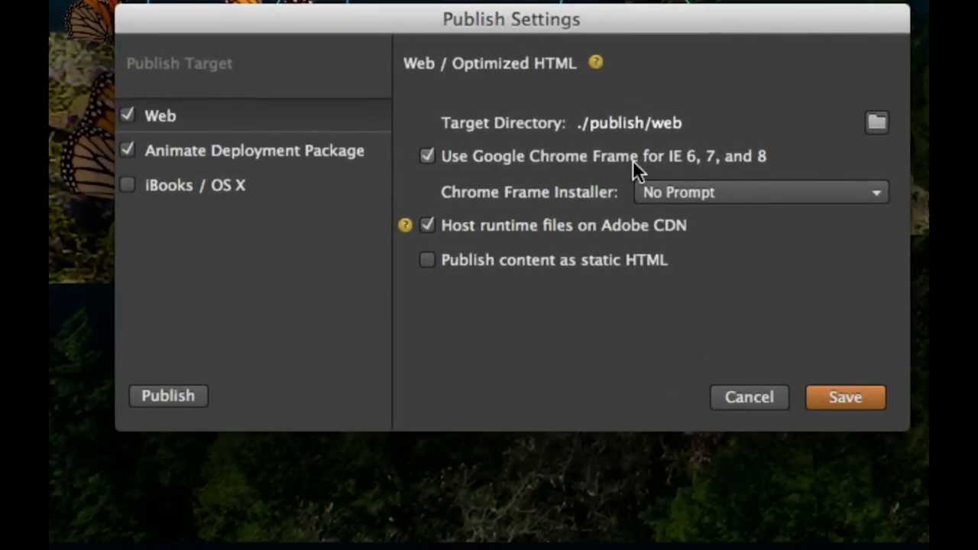
pyautogui.moveTo(294, 163)
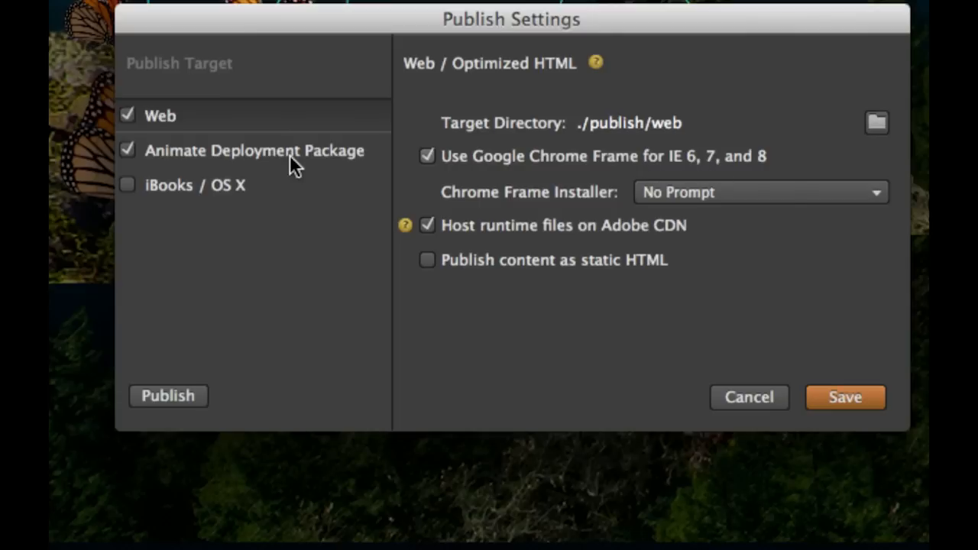
pyautogui.click(253, 149)
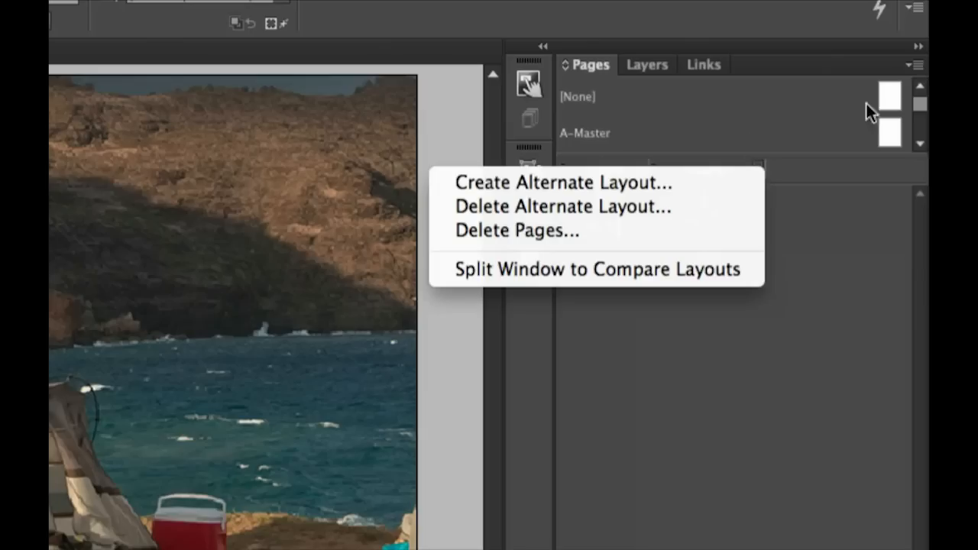
pyautogui.moveTo(682, 347)
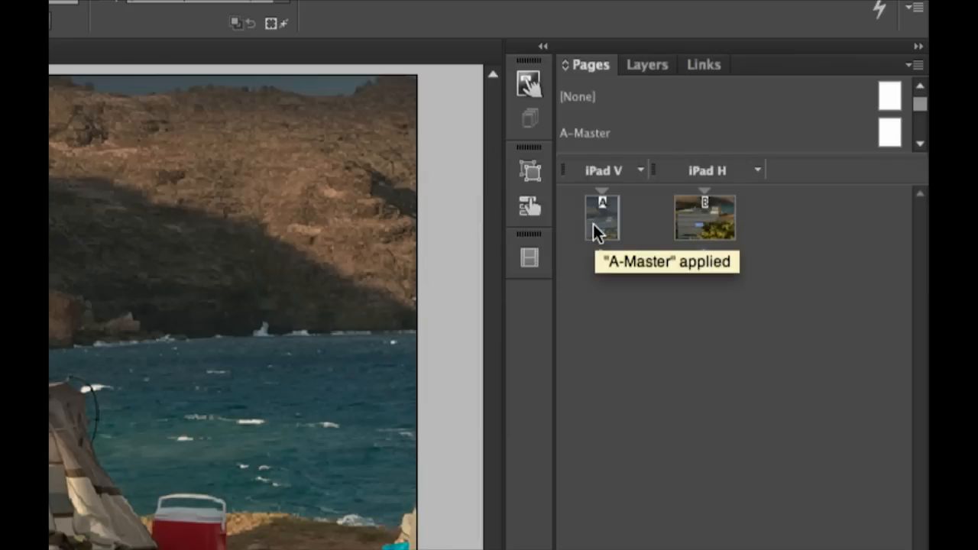
# - Create the iPad V alternate layout from iPad H pages at iPad page size
pyautogui.click(758, 169)
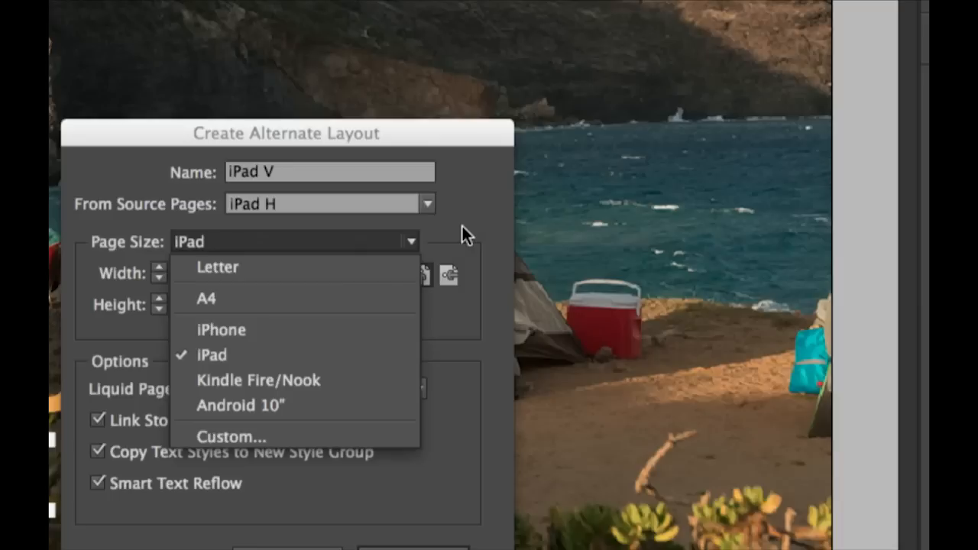
pyautogui.click(212, 355)
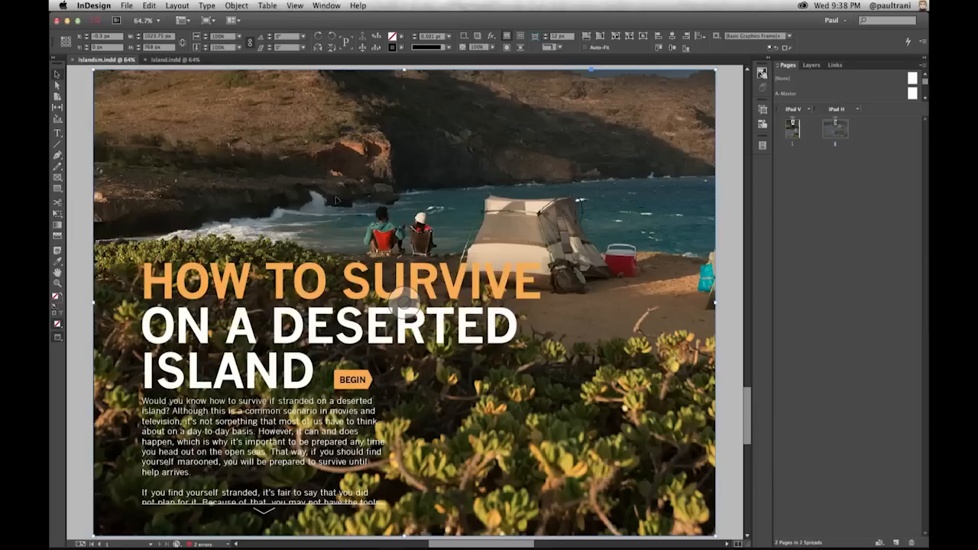
pyautogui.moveTo(396, 294)
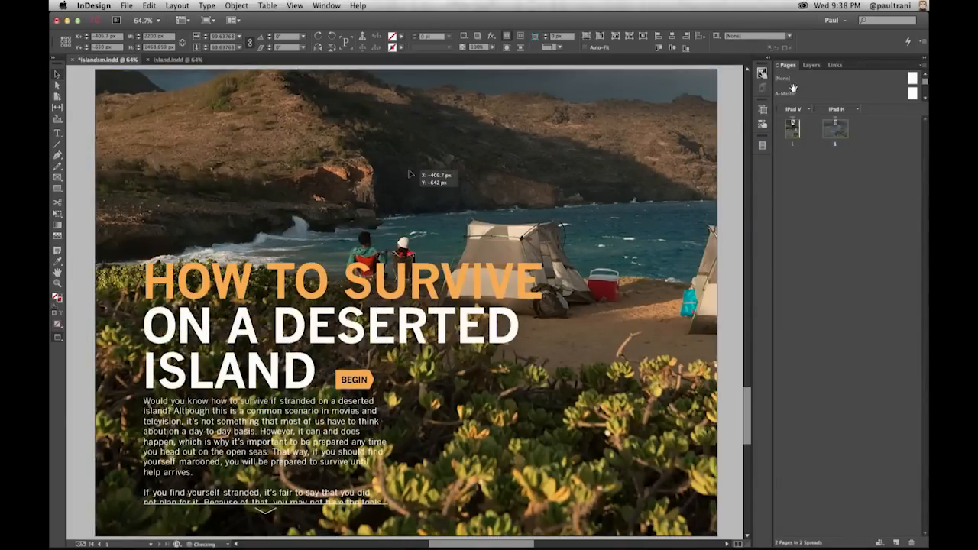
# - Set Pan & Zoom to On for the beach campsite background photo
pyautogui.click(761, 73)
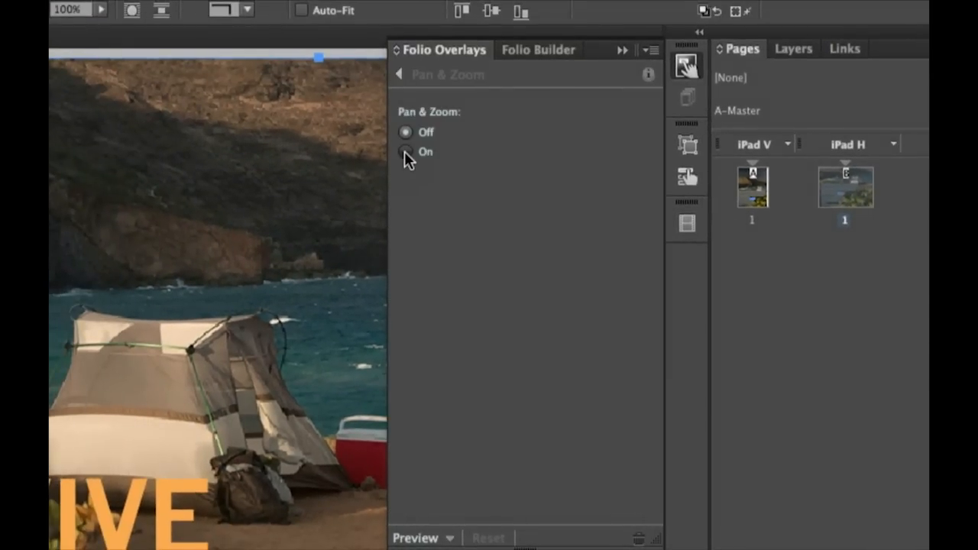
pyautogui.click(406, 152)
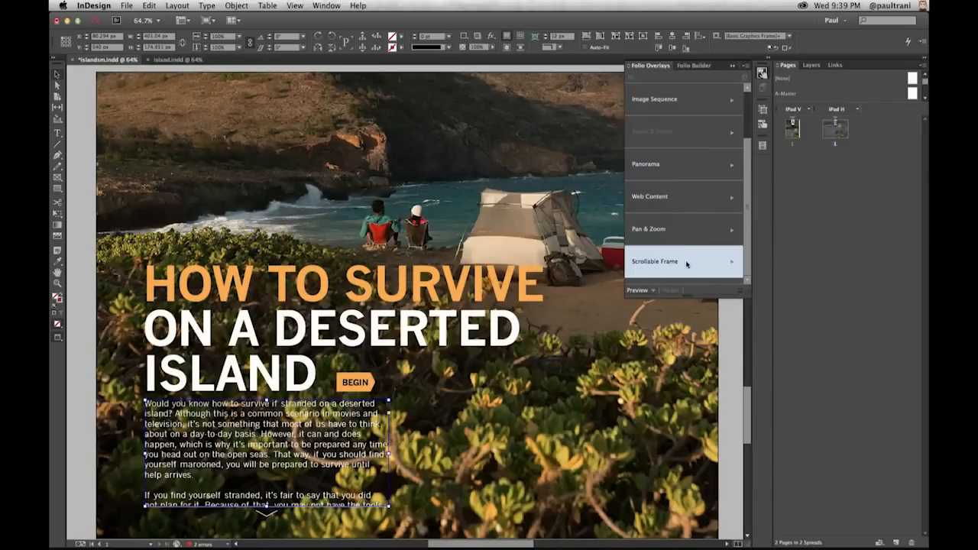
# - Make the intro text frame a vertical scrollable frame and preview the cover
pyautogui.click(655, 262)
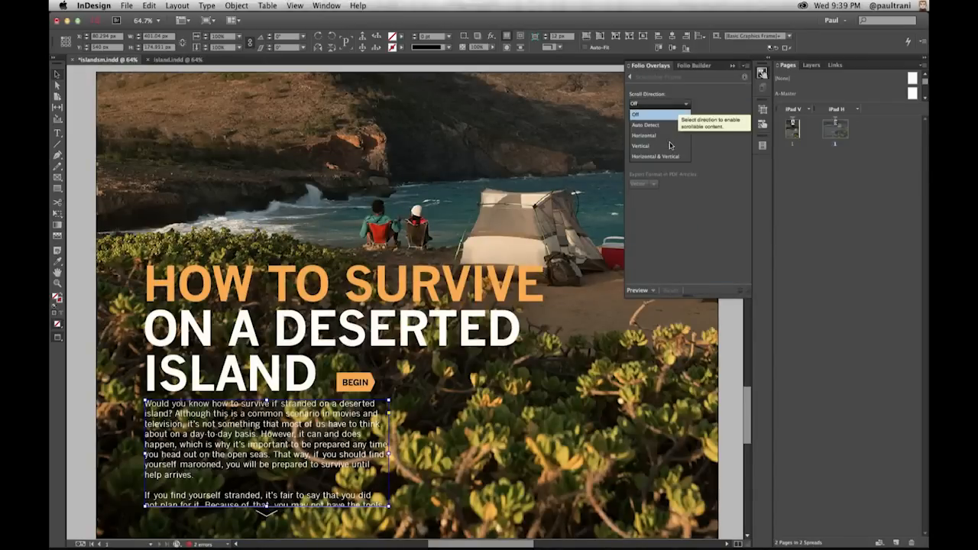
pyautogui.click(641, 146)
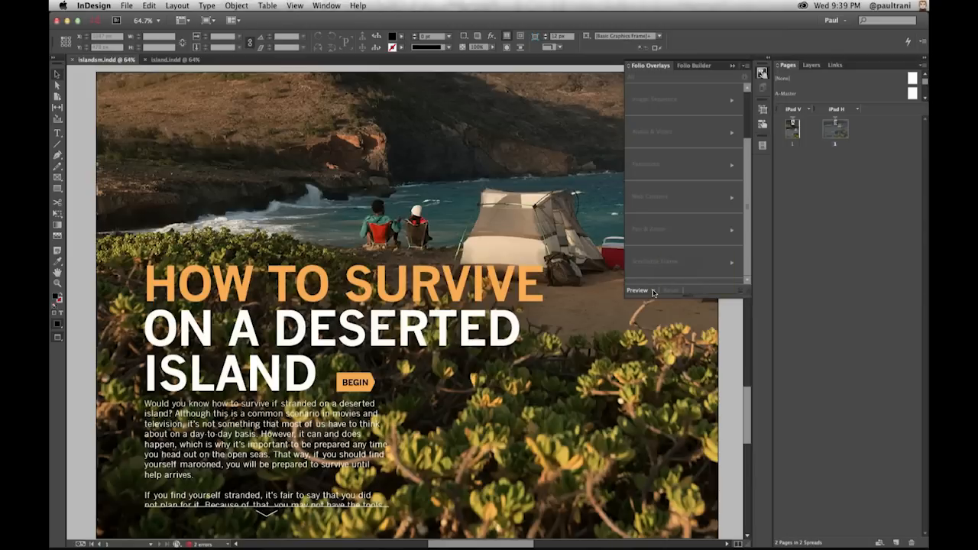
pyautogui.click(638, 291)
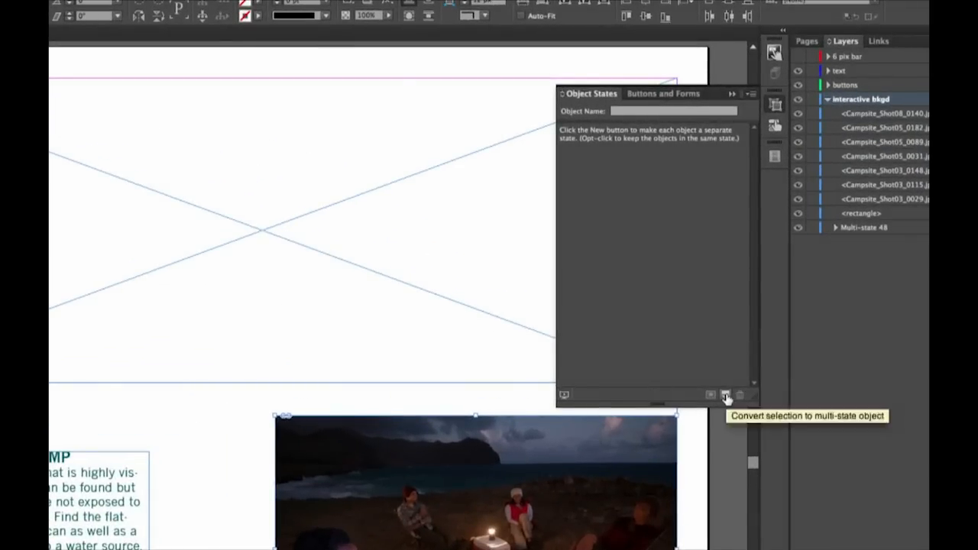
# - Convert the seven selected campsite photos into a seven-state multi-state object
pyautogui.click(726, 394)
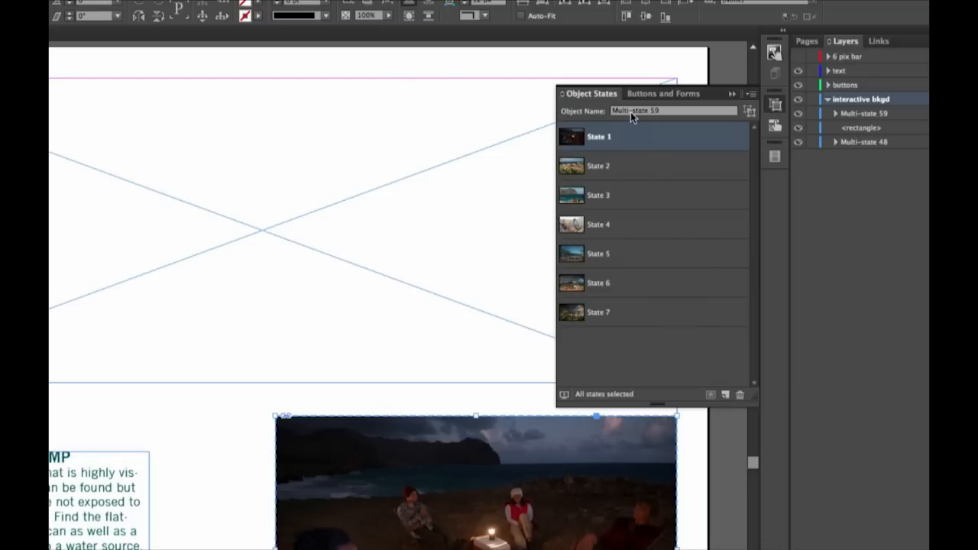
pyautogui.moveTo(735, 84)
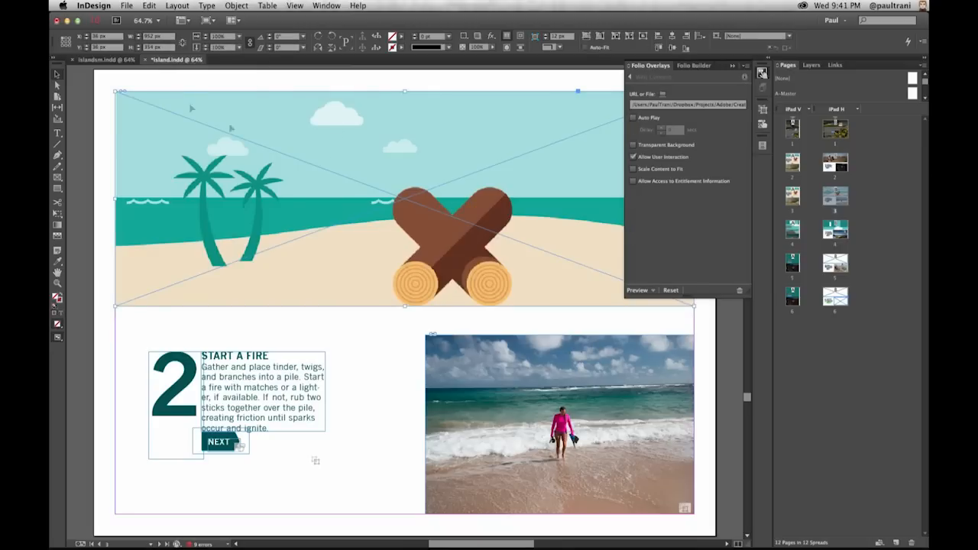
pyautogui.moveTo(317, 190)
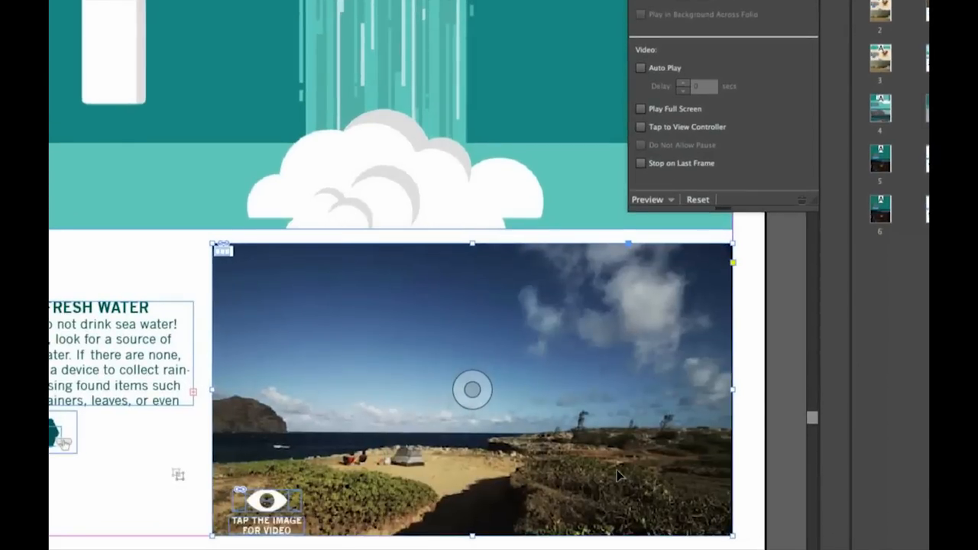
pyautogui.moveTo(403, 470)
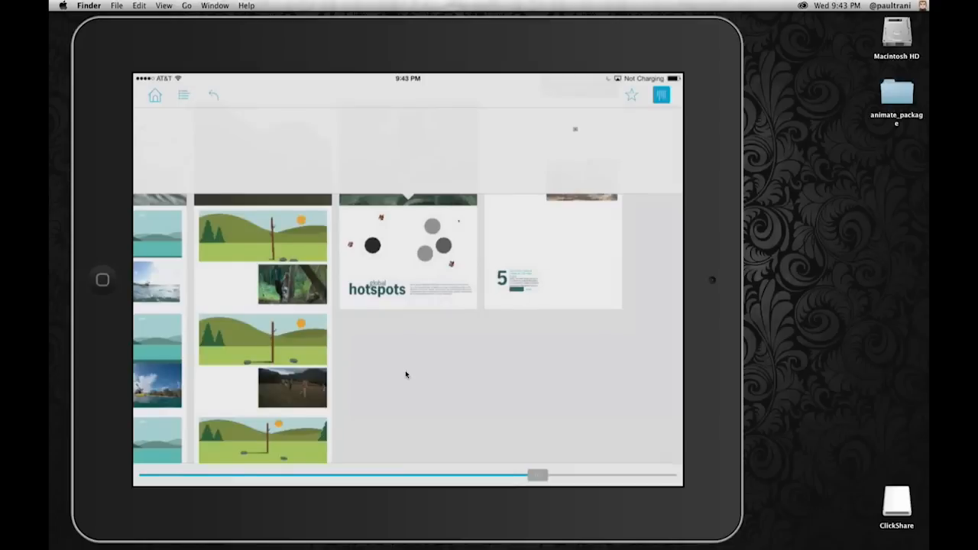
# - Browse the folio to the Set Up Camp article and advance its photo slideshow
pyautogui.moveTo(535, 476); pyautogui.dragTo(409, 476)
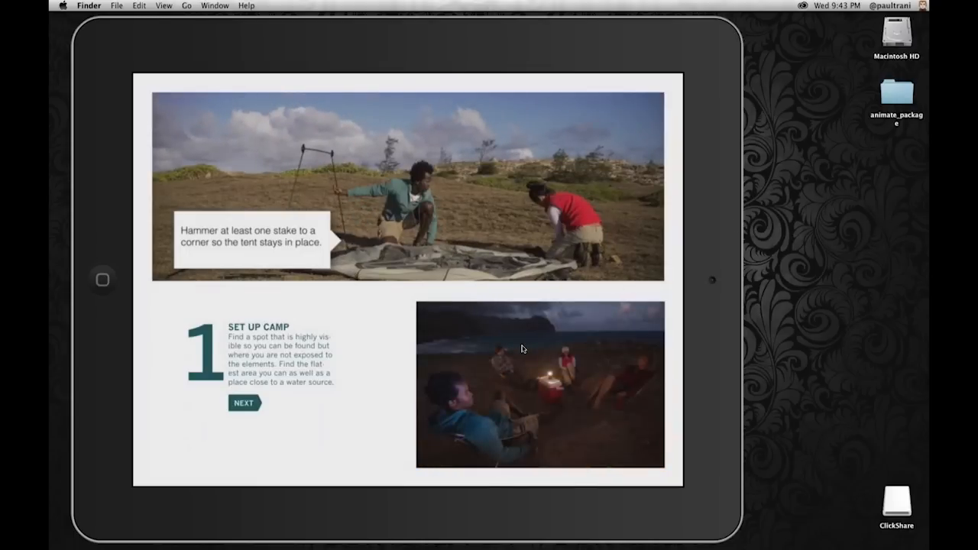
pyautogui.click(244, 402)
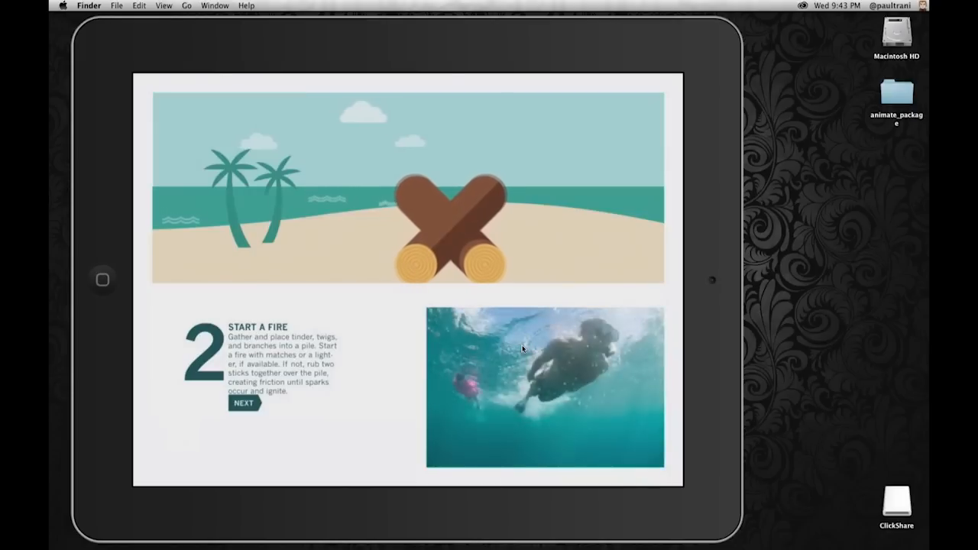
# - Page through Fresh Water, Find Food and the final step, playing the video and zooming the map out
pyautogui.click(243, 403)
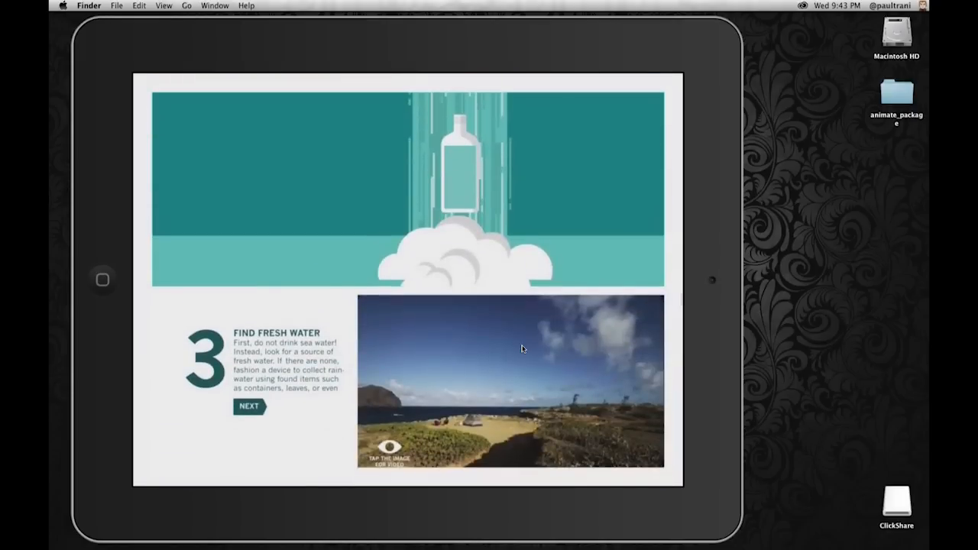
pyautogui.click(511, 380)
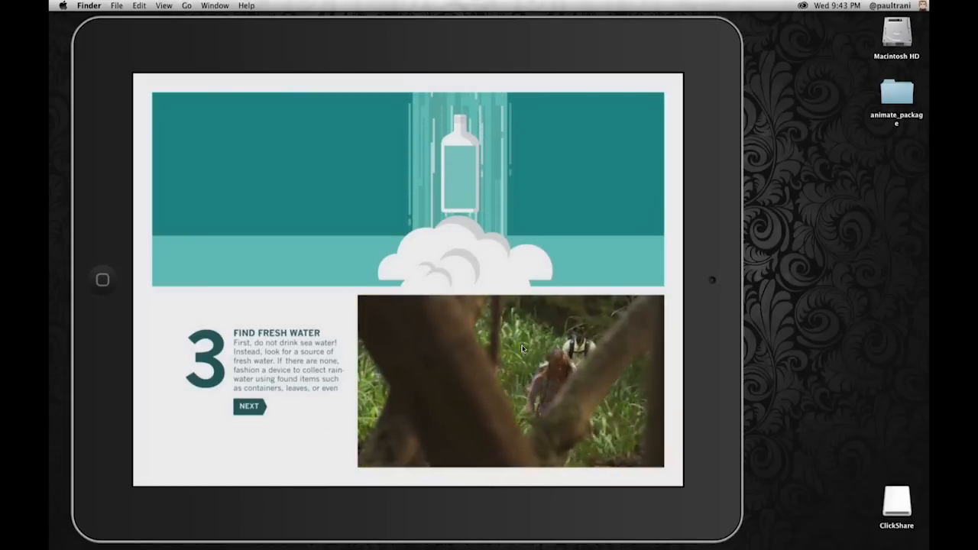
pyautogui.click(249, 406)
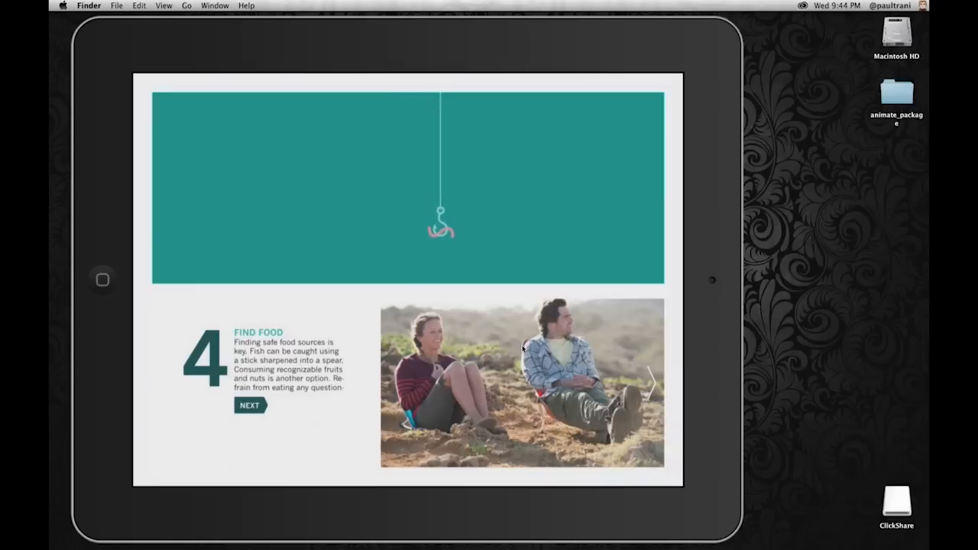
pyautogui.click(249, 405)
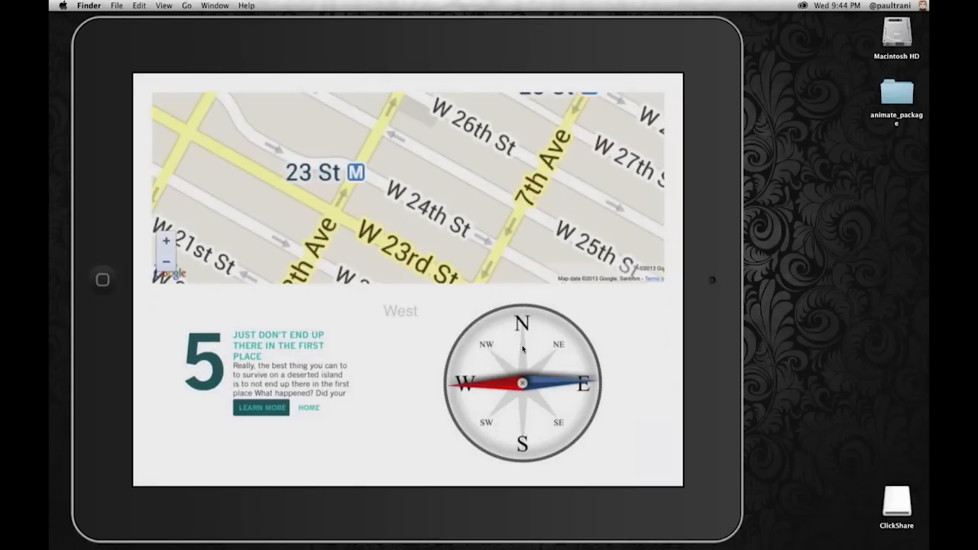
pyautogui.click(165, 262)
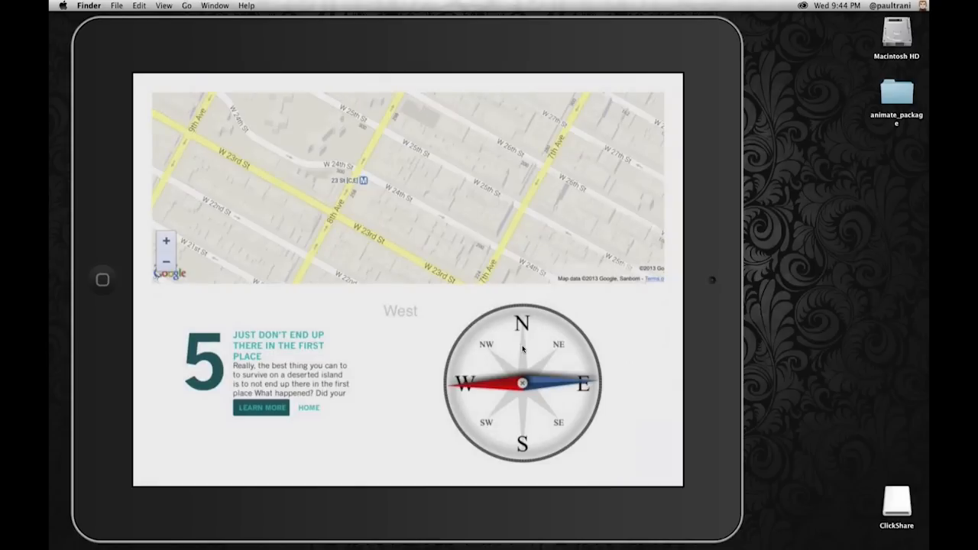